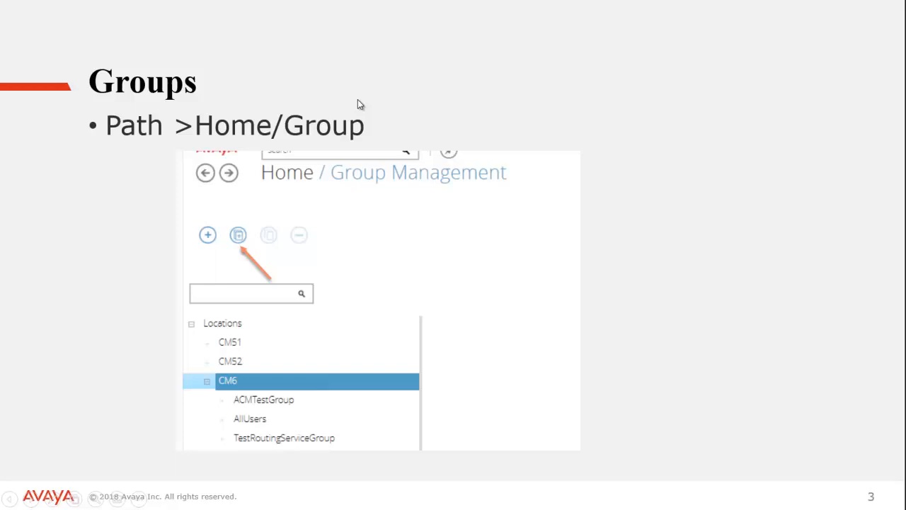
Advance from the Groups path slide to the Group Details form slide.
left_click(238, 235)
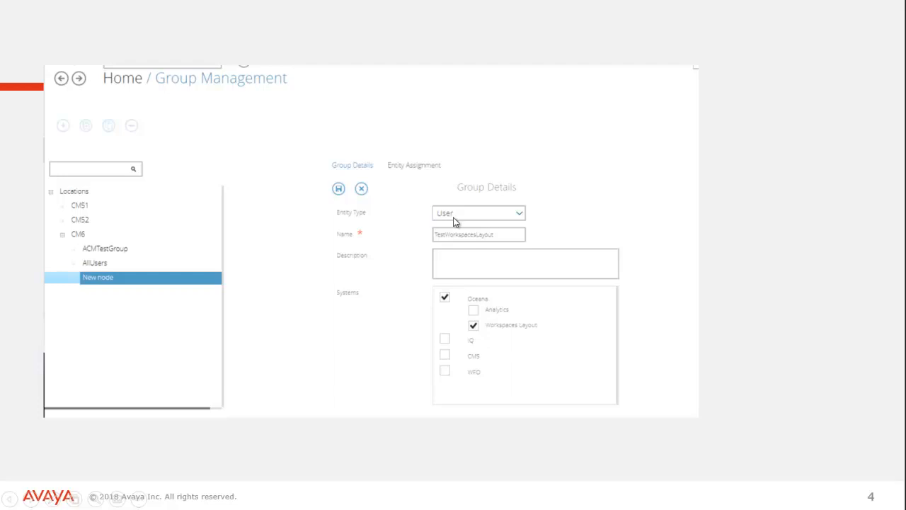
mouse_move(460, 225)
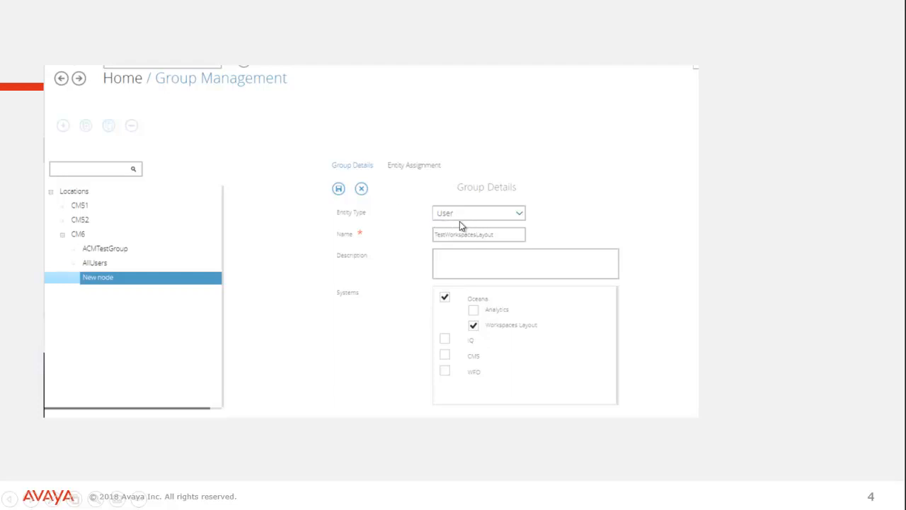
mouse_move(549, 225)
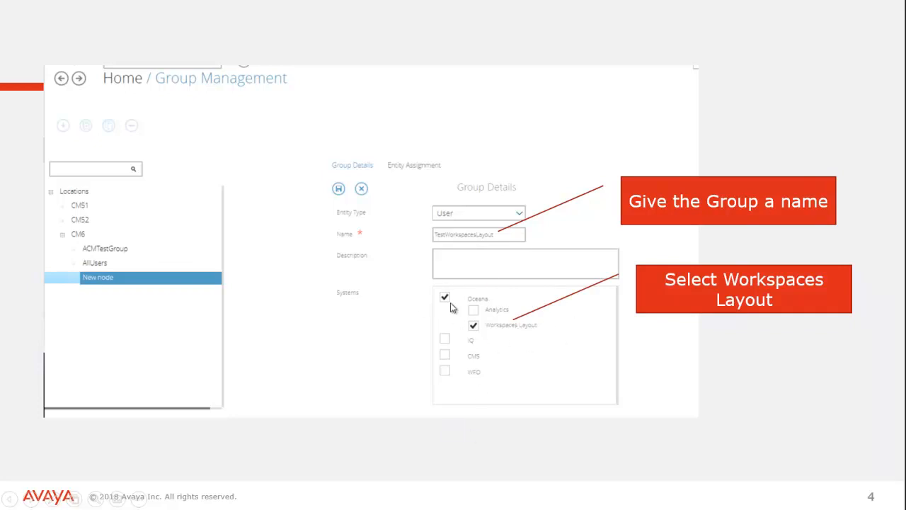
mouse_move(428, 286)
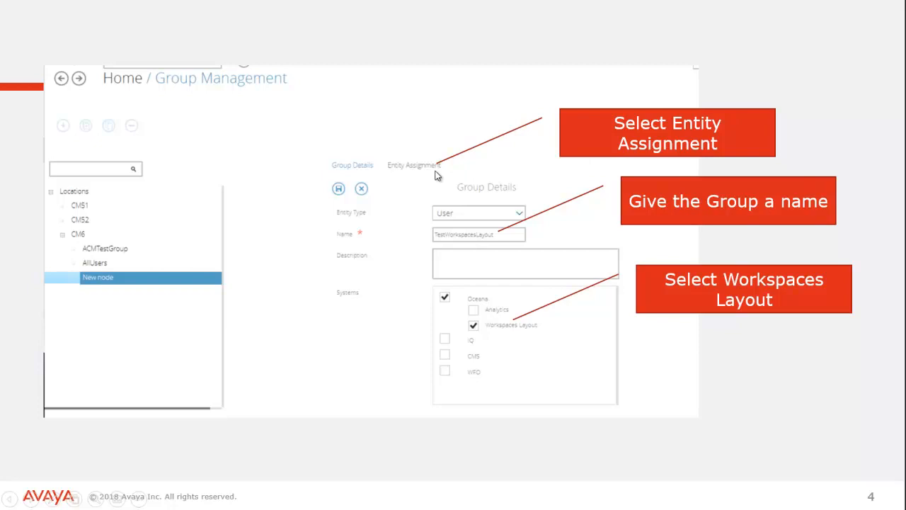
Advance past the callouts to the Entity Assignment slide listing available users.
left_click(414, 165)
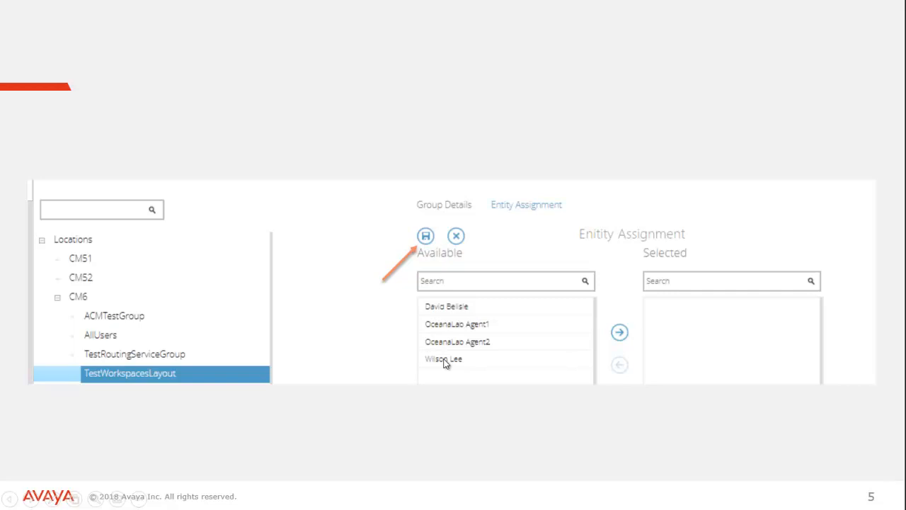
mouse_move(456, 326)
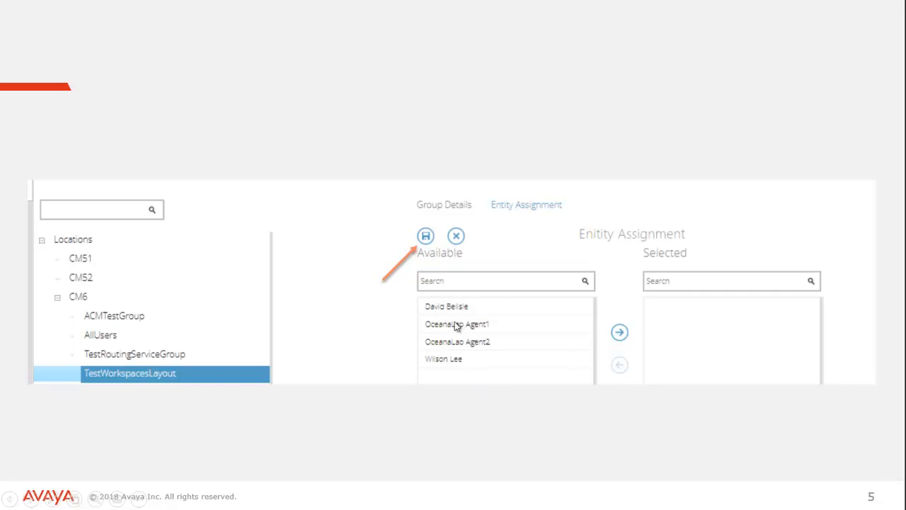
mouse_move(484, 360)
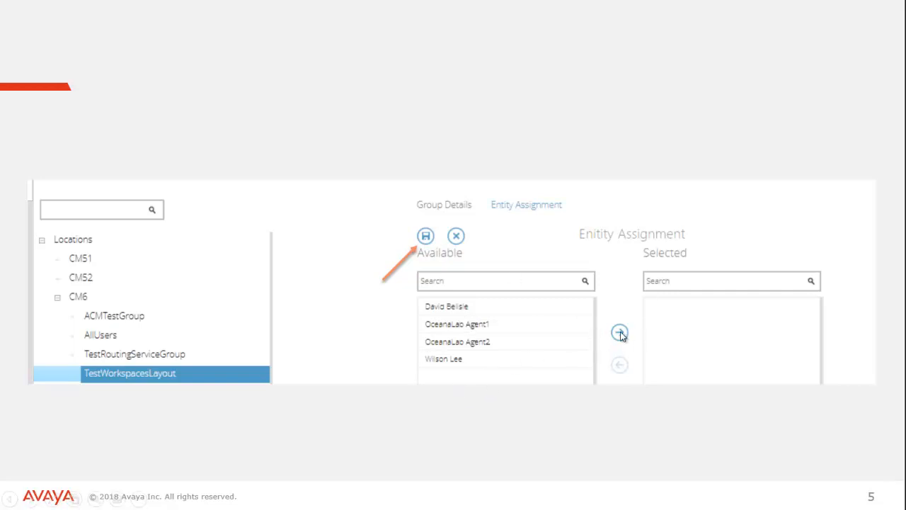
mouse_move(436, 241)
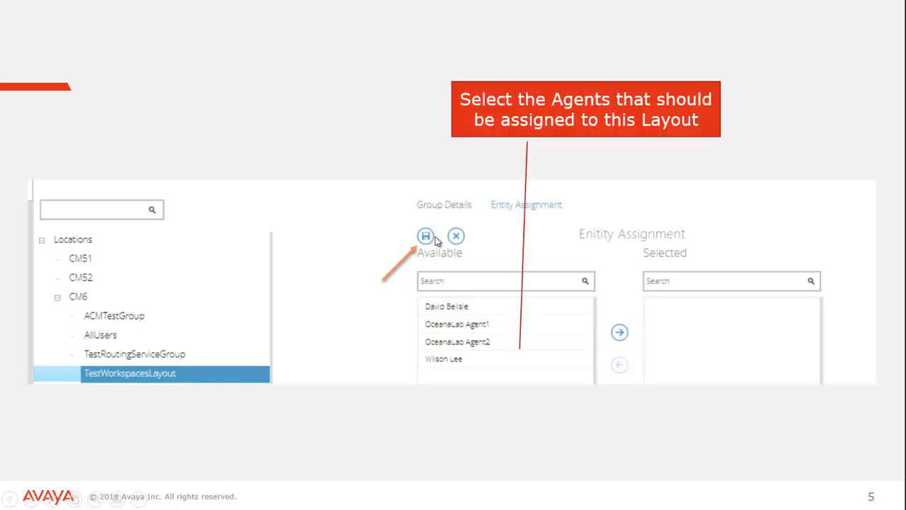
Advance from the agent-selection callout to the Workspaces Layout Manager slide.
key("Right")
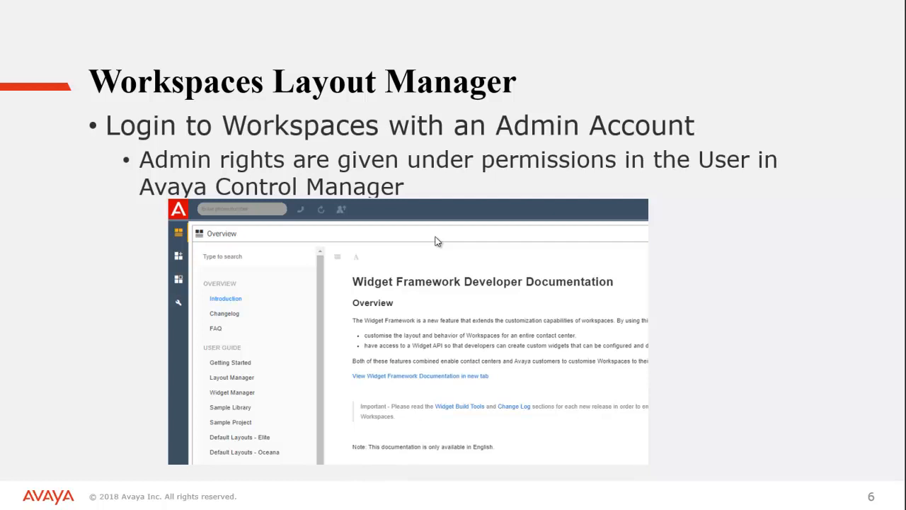
mouse_move(442, 240)
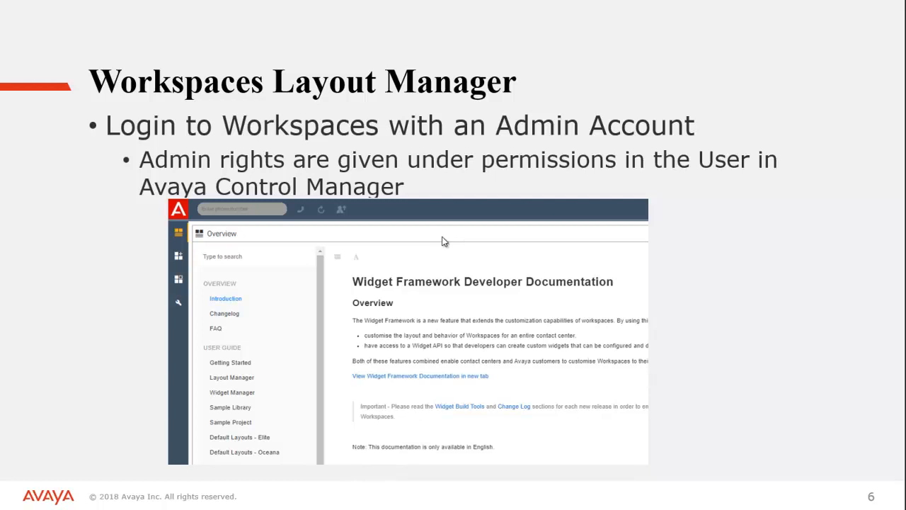
mouse_move(285, 187)
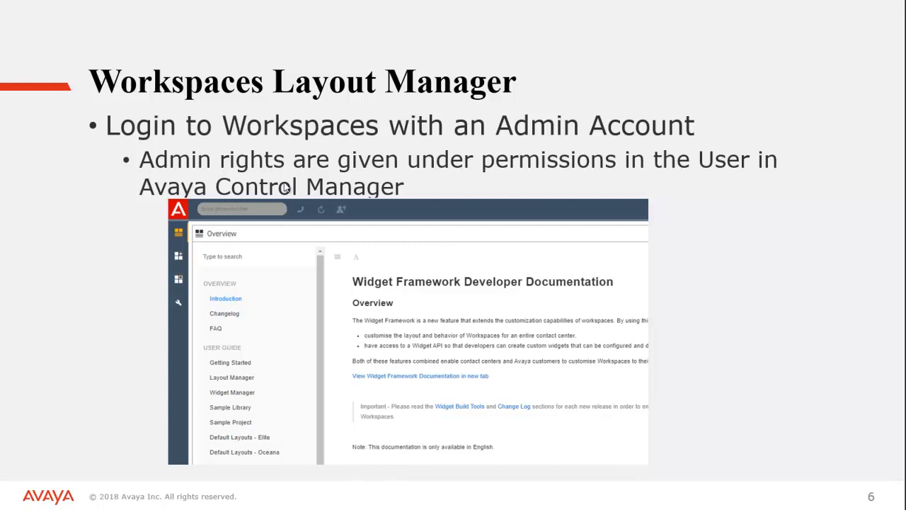
mouse_move(156, 354)
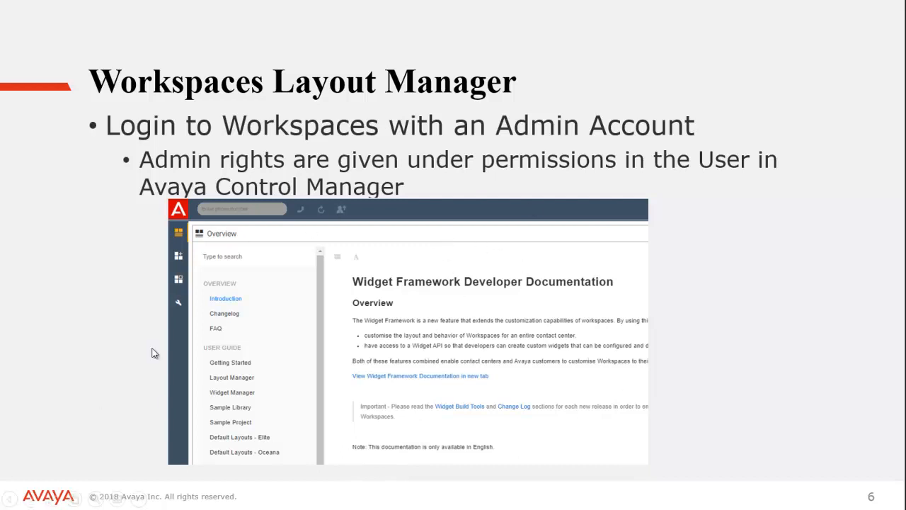
mouse_move(402, 297)
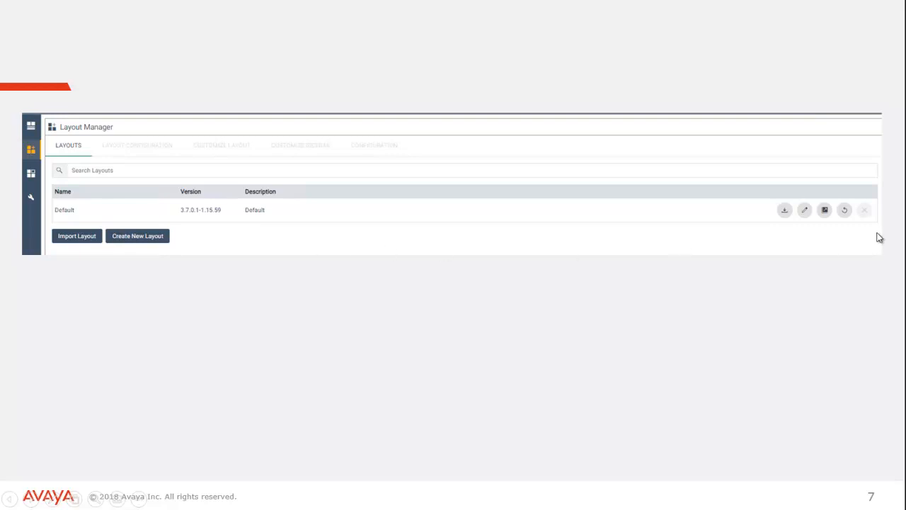
mouse_move(87, 207)
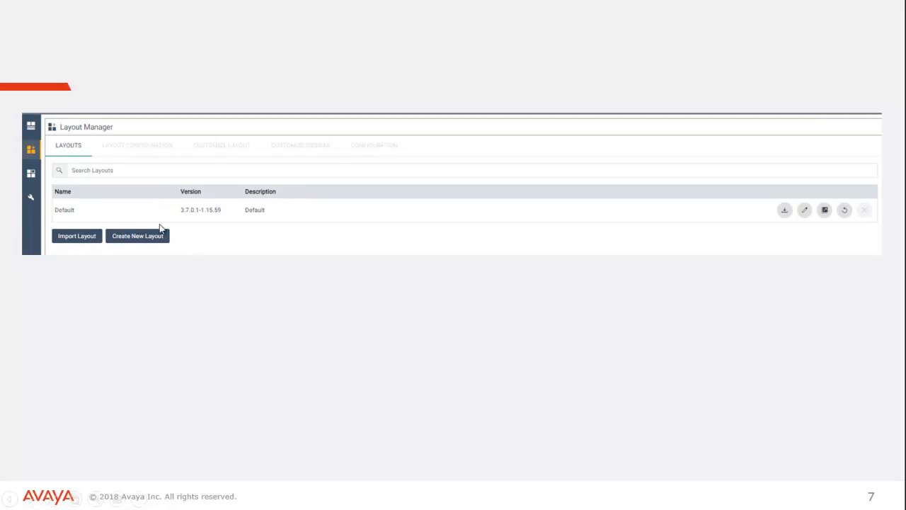
mouse_move(814, 252)
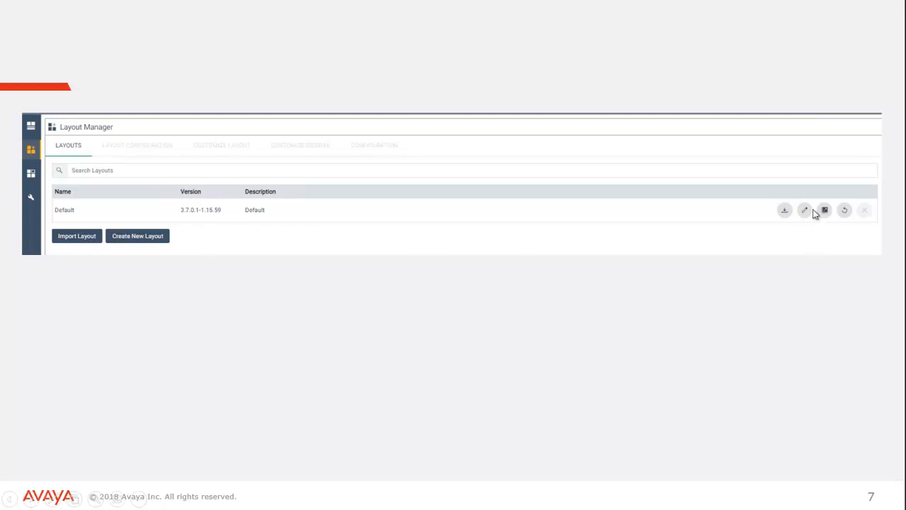
mouse_move(875, 217)
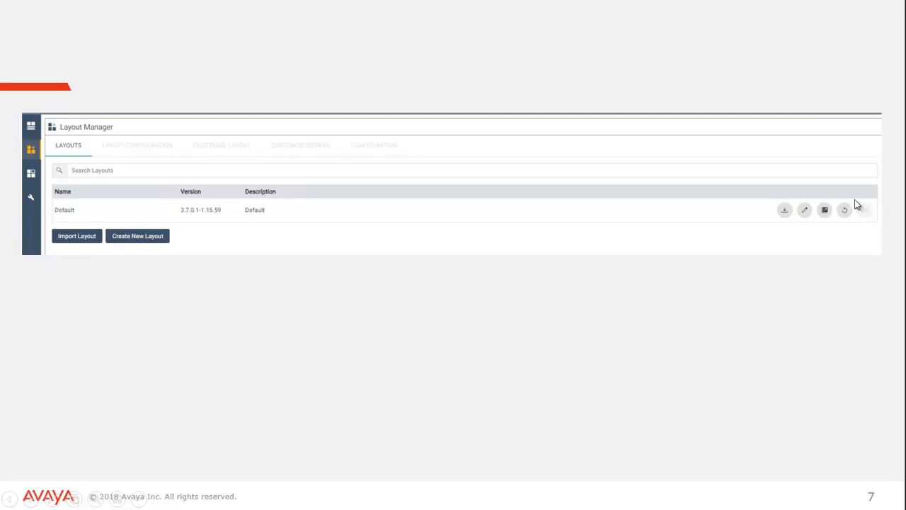
mouse_move(345, 237)
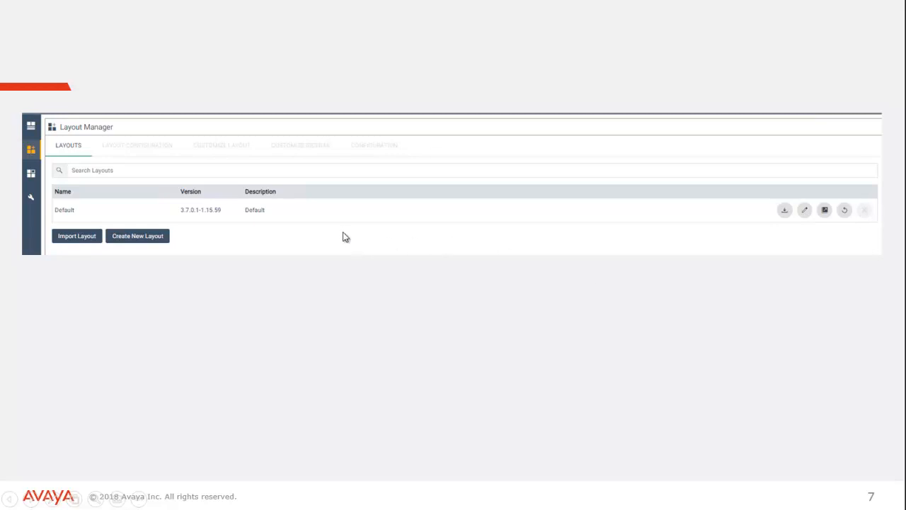
mouse_move(357, 249)
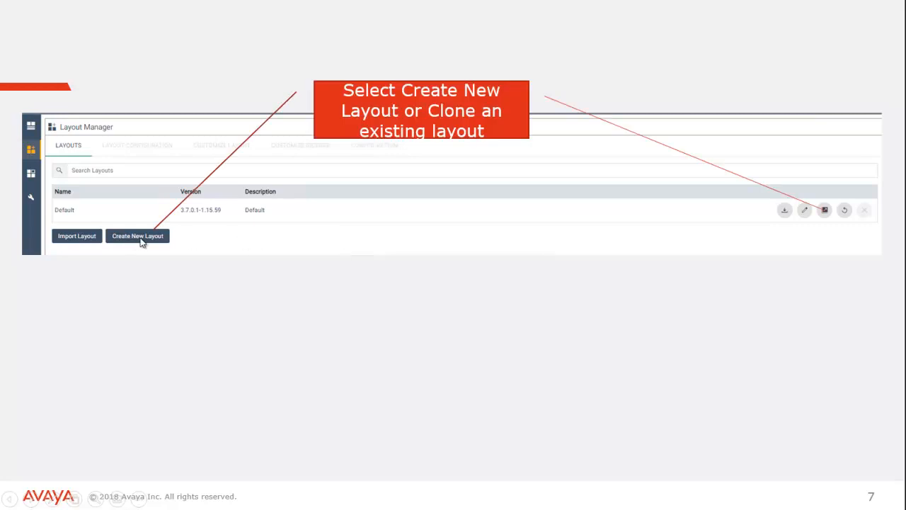
mouse_move(825, 212)
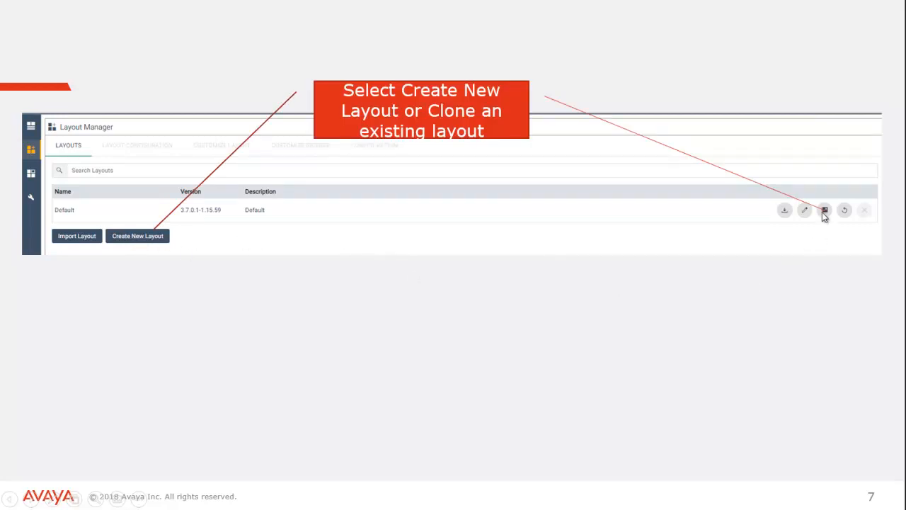
Show the 'Give the layout a Name' callout, then advance to the TestLayout list slide.
left_click(824, 210)
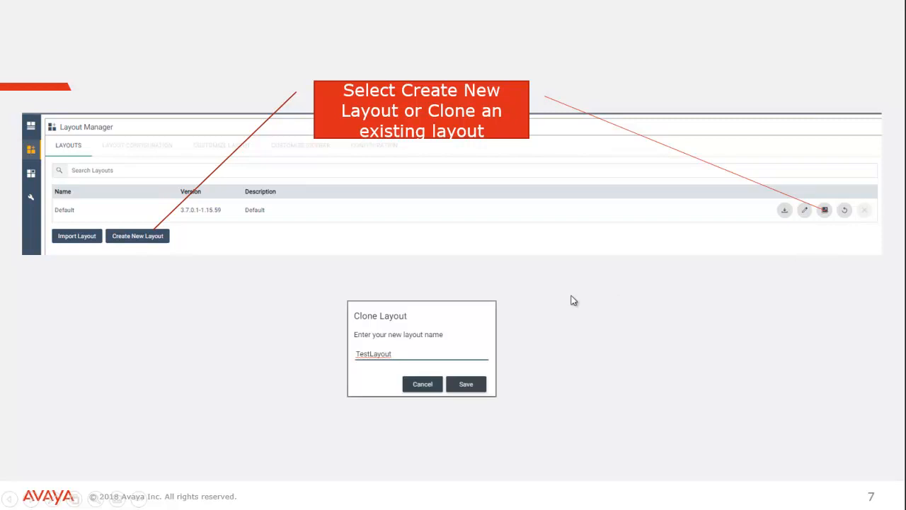
mouse_move(394, 314)
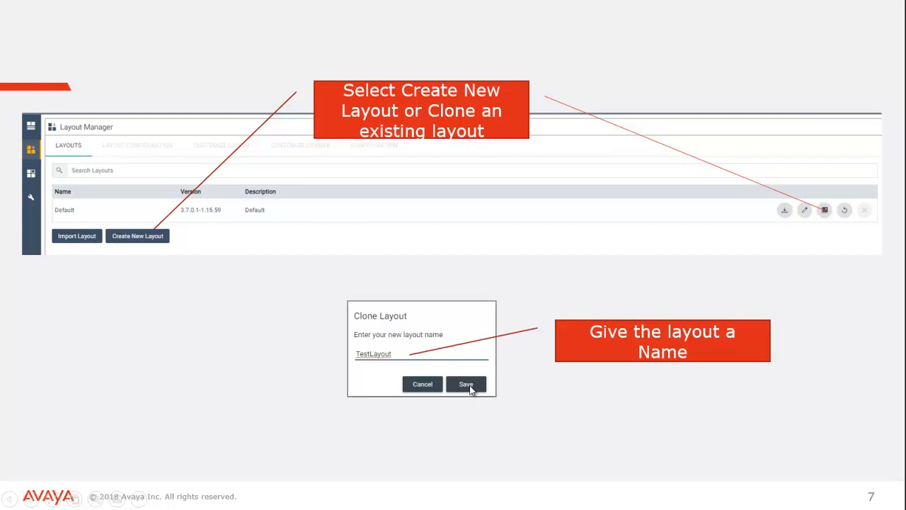
left_click(465, 384)
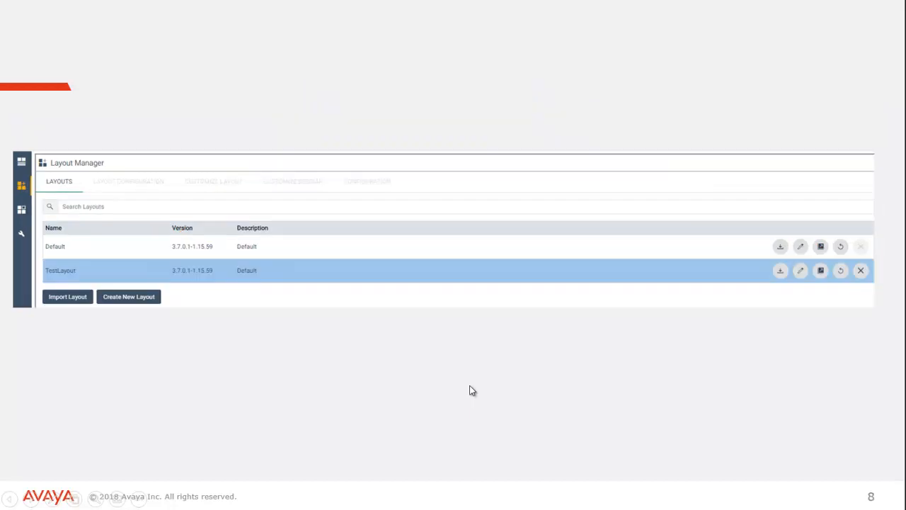
mouse_move(524, 289)
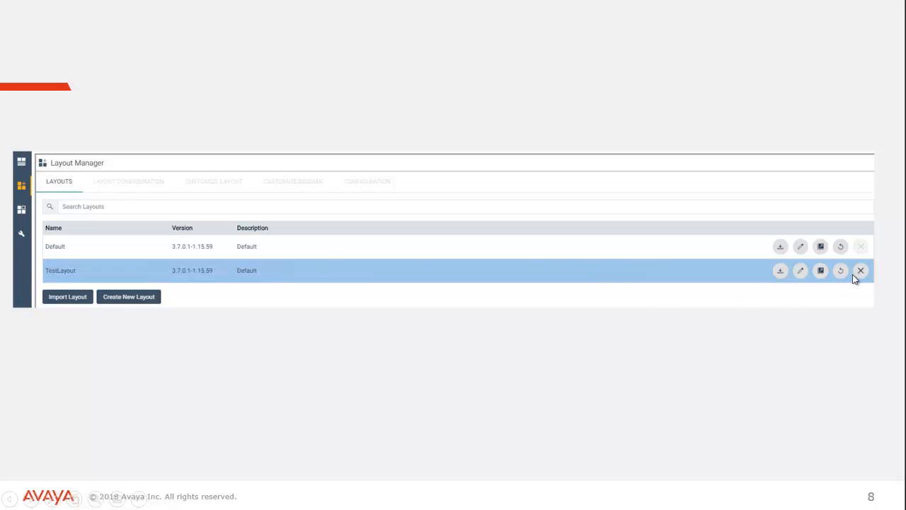
mouse_move(867, 257)
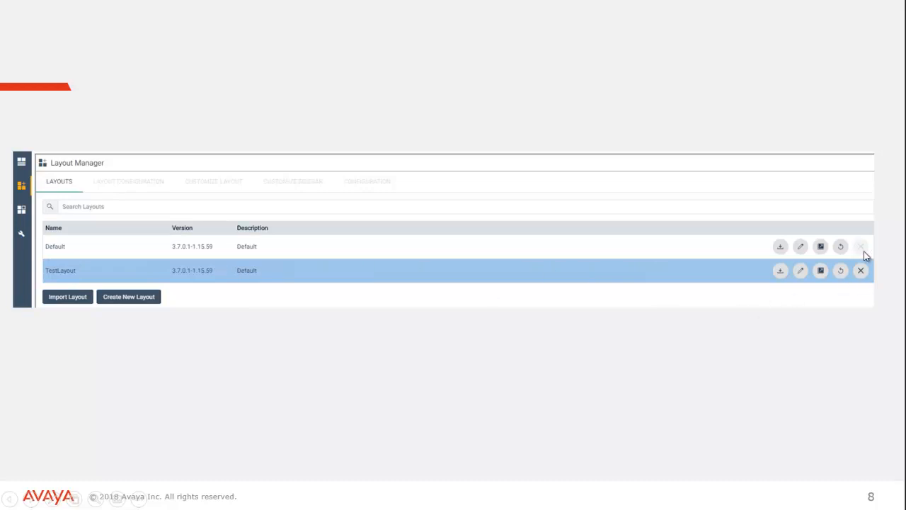
mouse_move(810, 326)
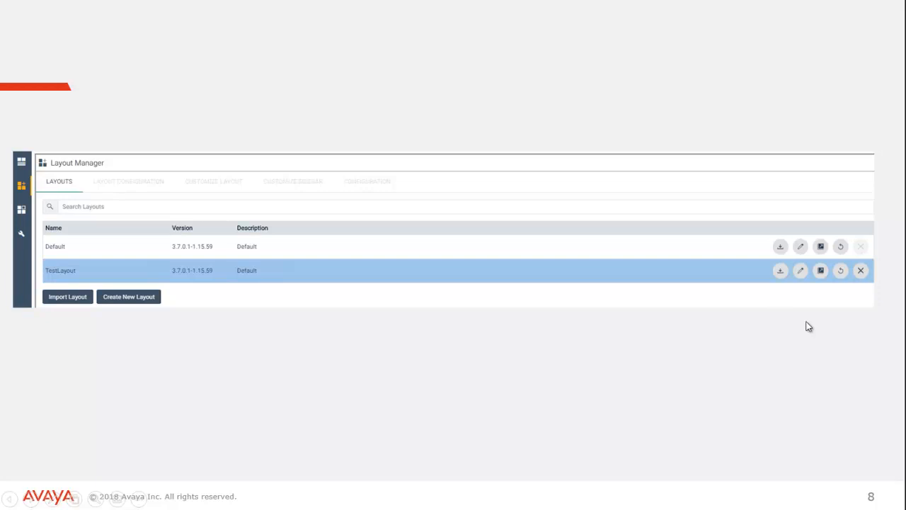
mouse_move(644, 182)
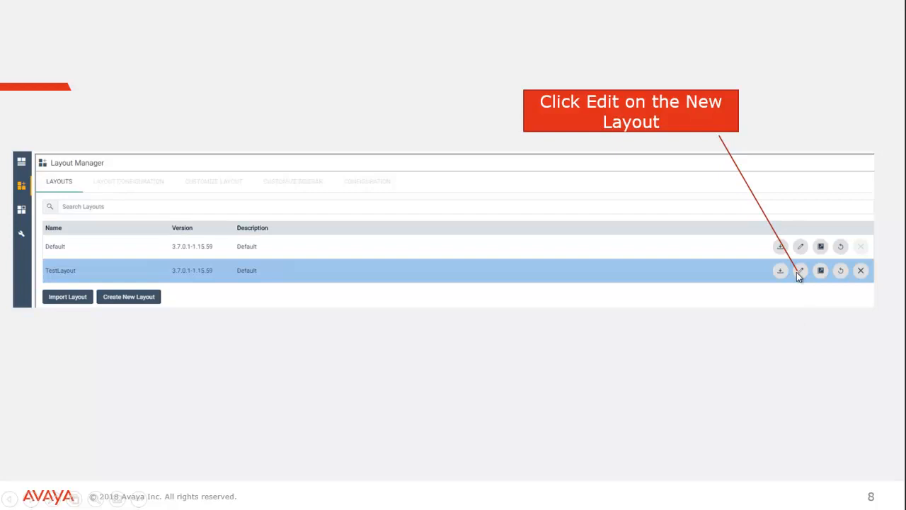
mouse_move(741, 348)
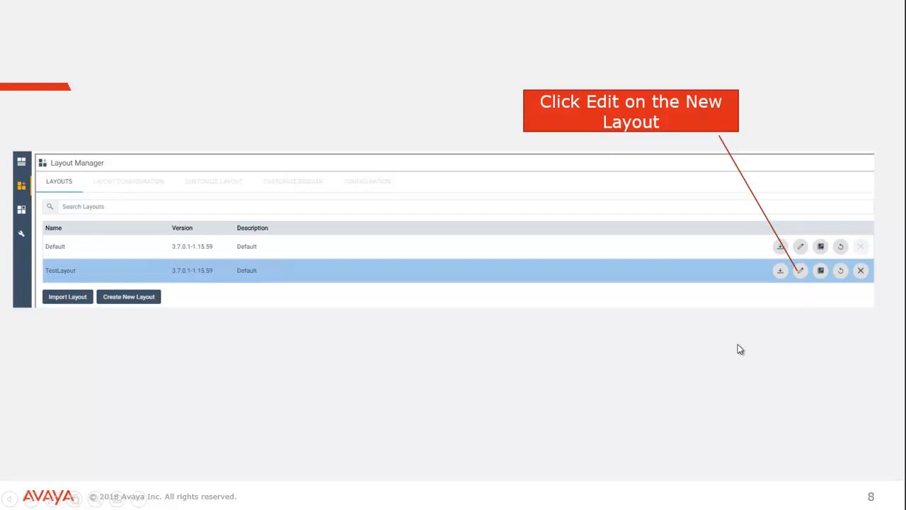
Advance from the 'Click Edit on the New Layout' callout to the Editing TestLayout slide.
left_click(800, 269)
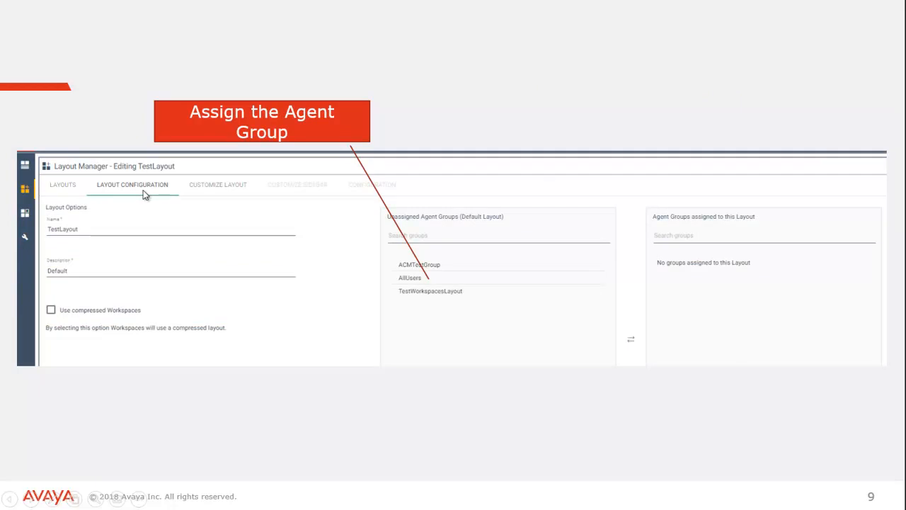
mouse_move(453, 308)
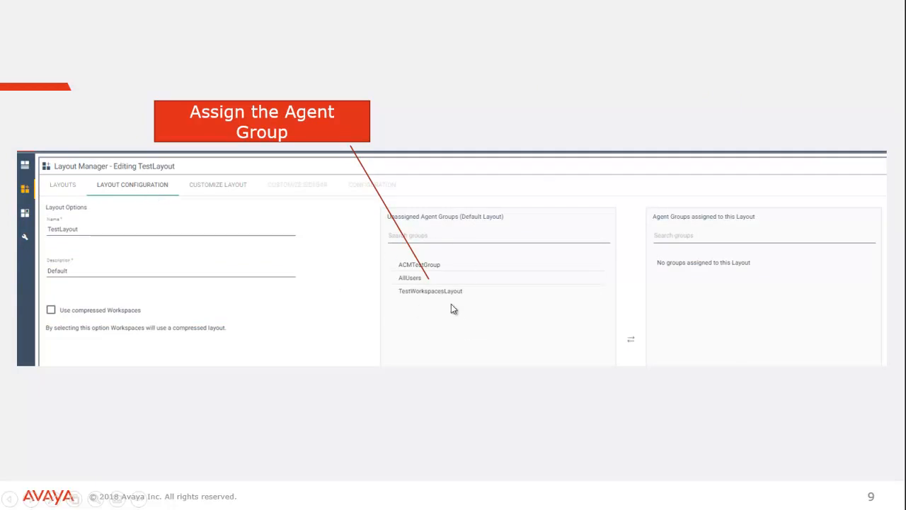
mouse_move(436, 297)
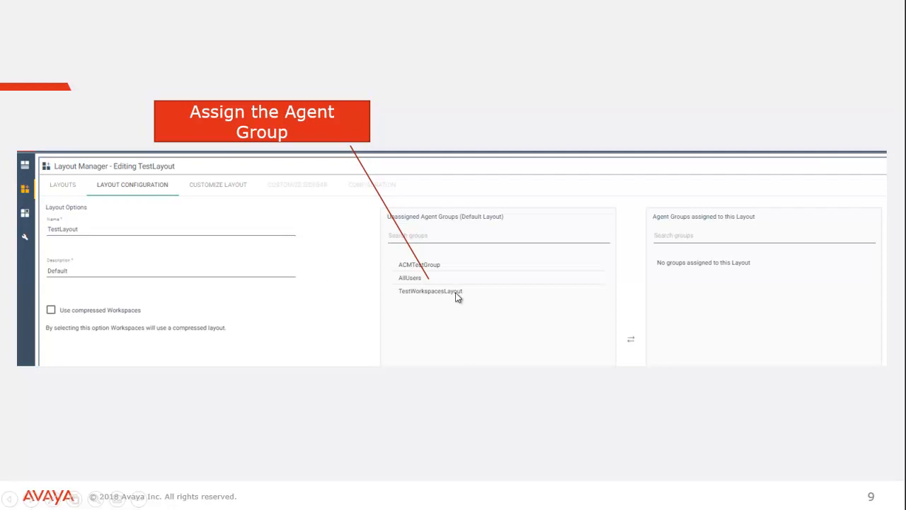
mouse_move(631, 340)
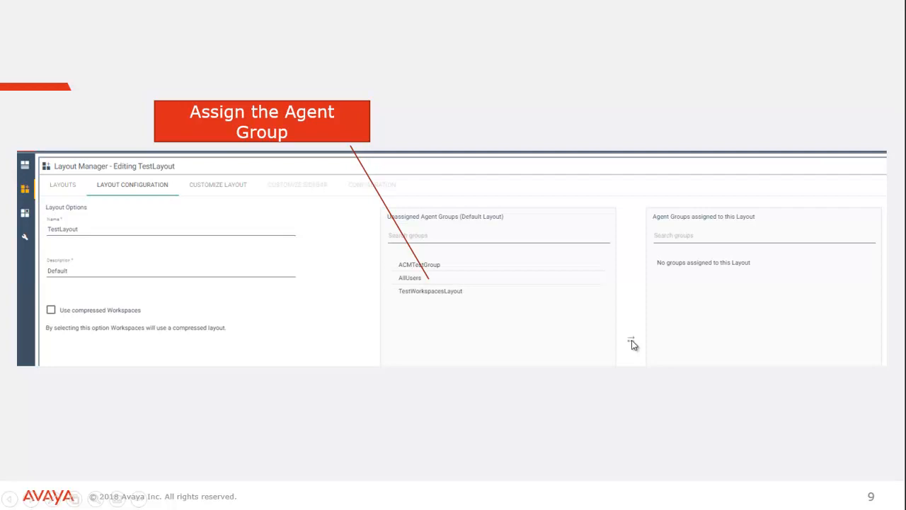
mouse_move(730, 225)
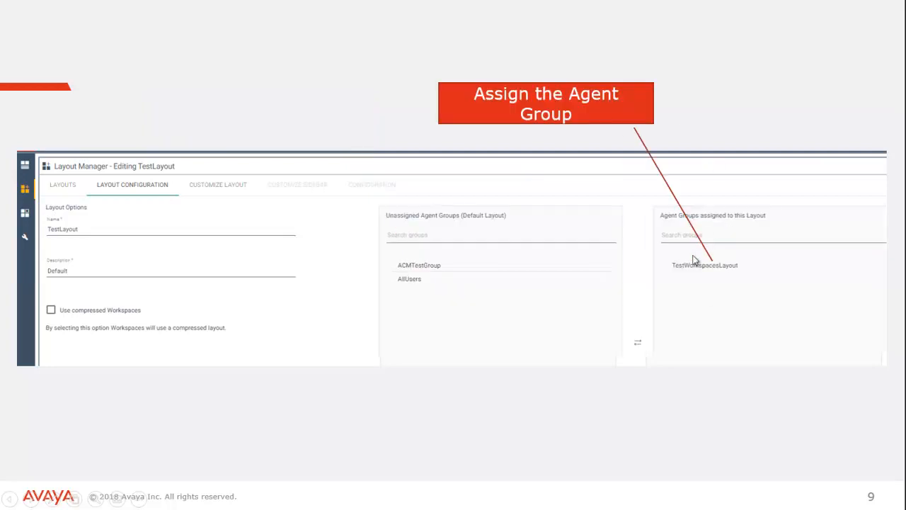
mouse_move(734, 269)
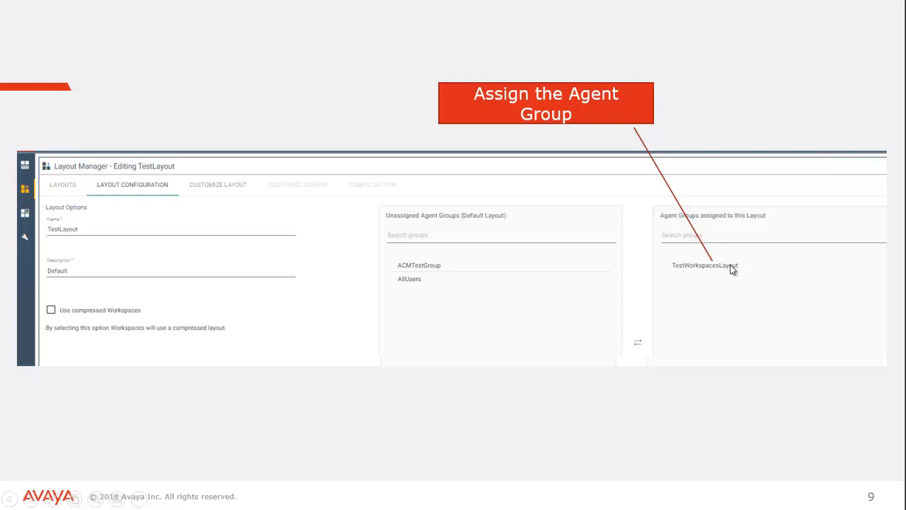
mouse_move(130, 173)
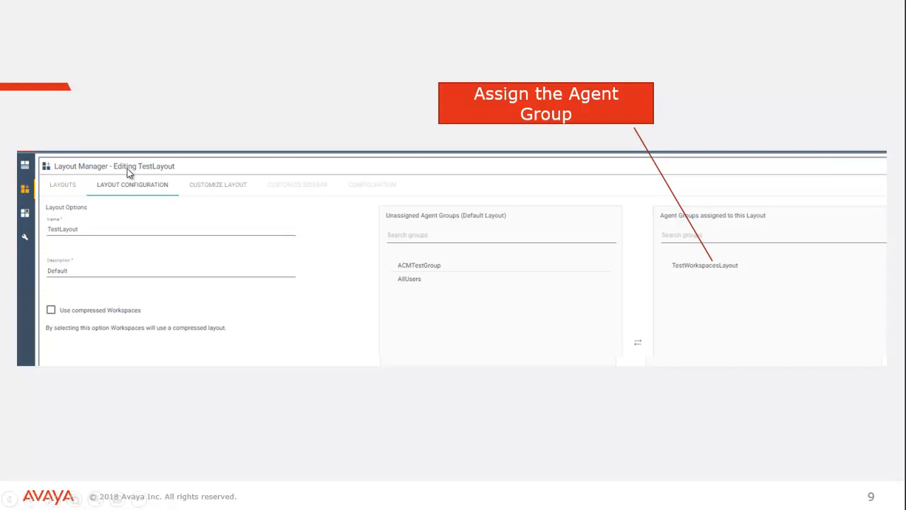
mouse_move(742, 282)
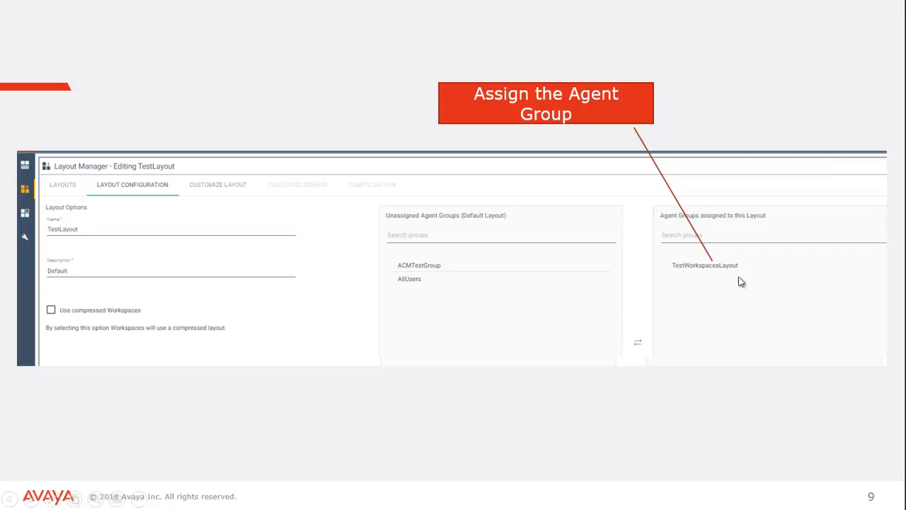
mouse_move(685, 325)
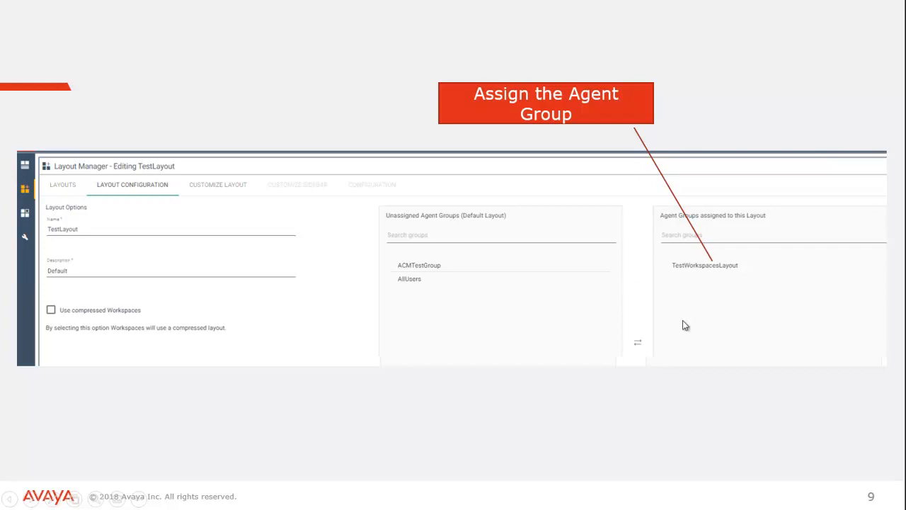
mouse_move(732, 320)
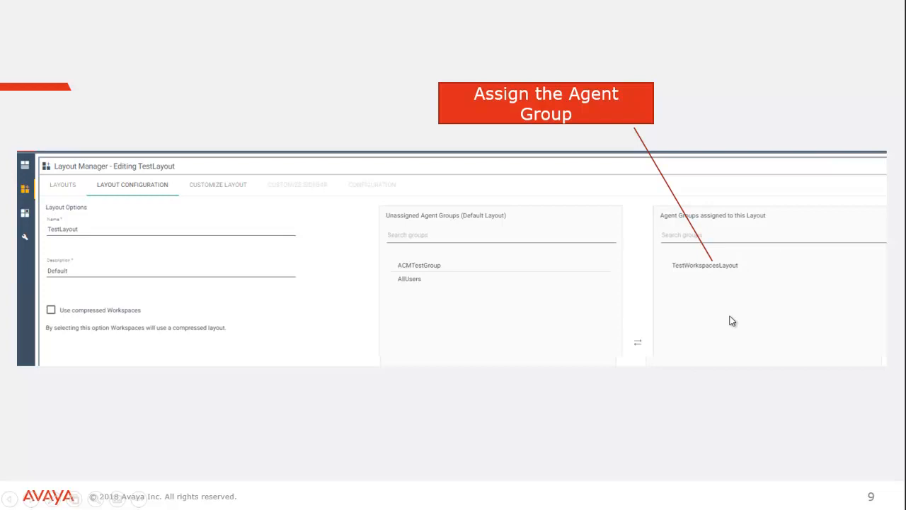
mouse_move(739, 276)
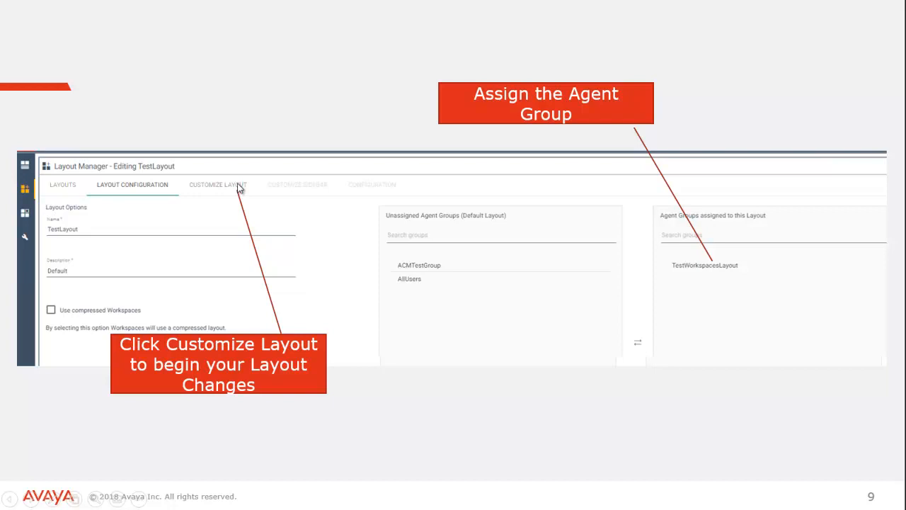
mouse_move(209, 221)
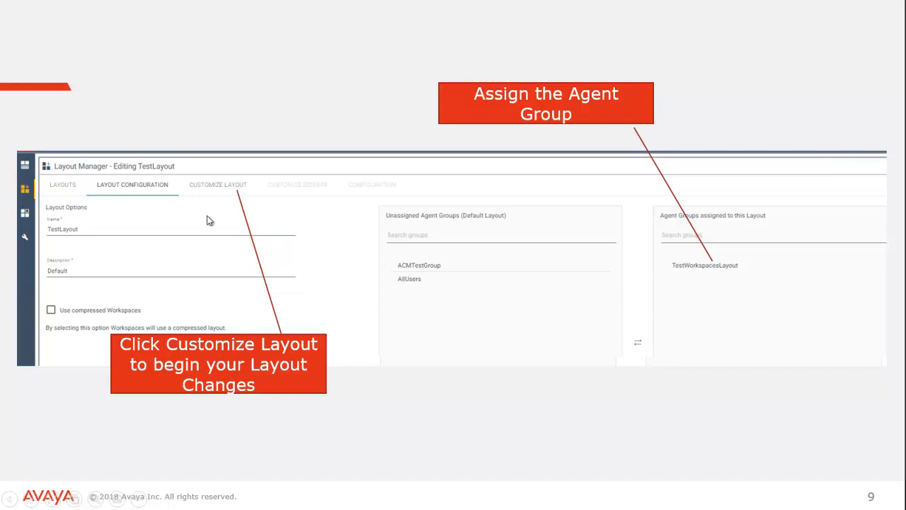